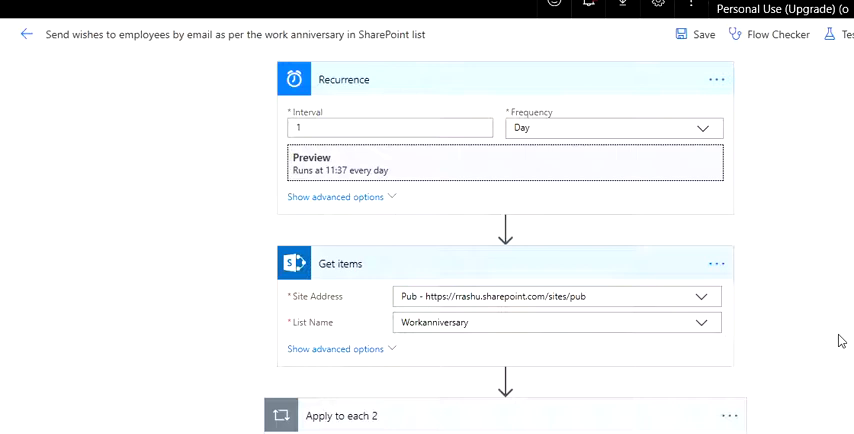
mouse_move(683, 155)
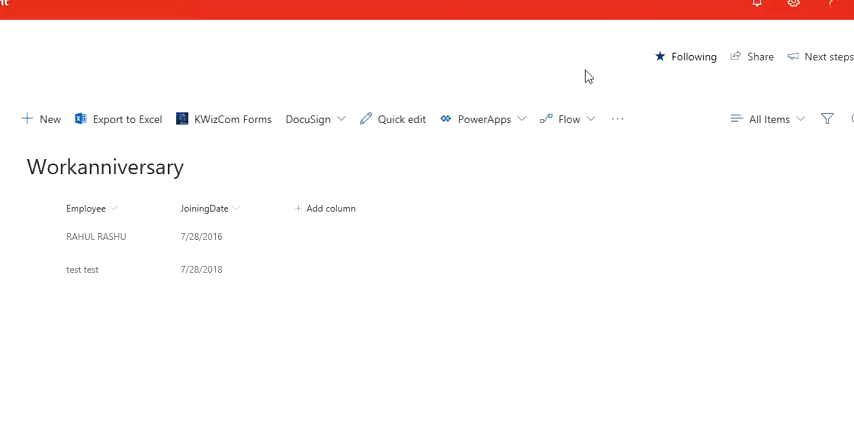
mouse_move(122, 148)
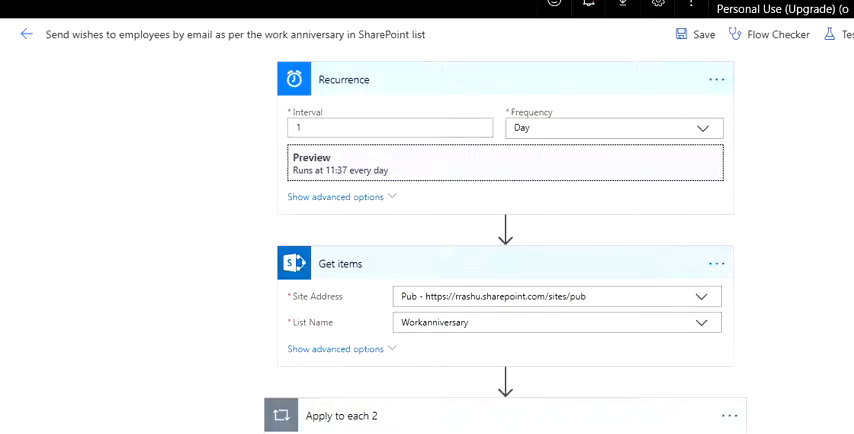
mouse_move(428, 90)
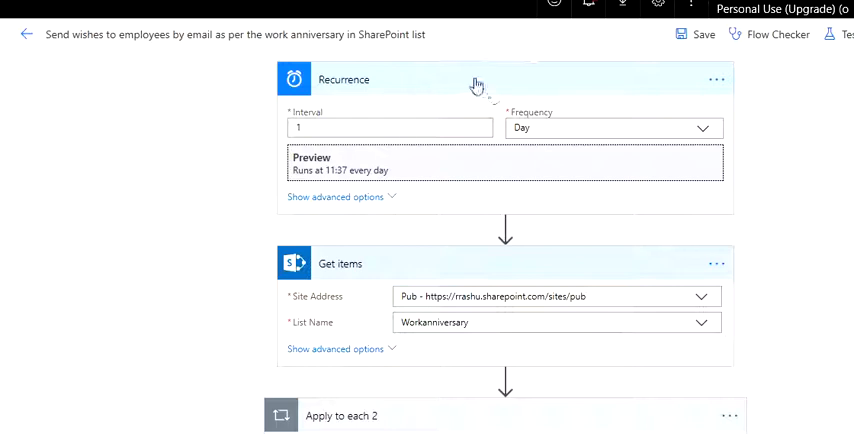
mouse_move(493, 90)
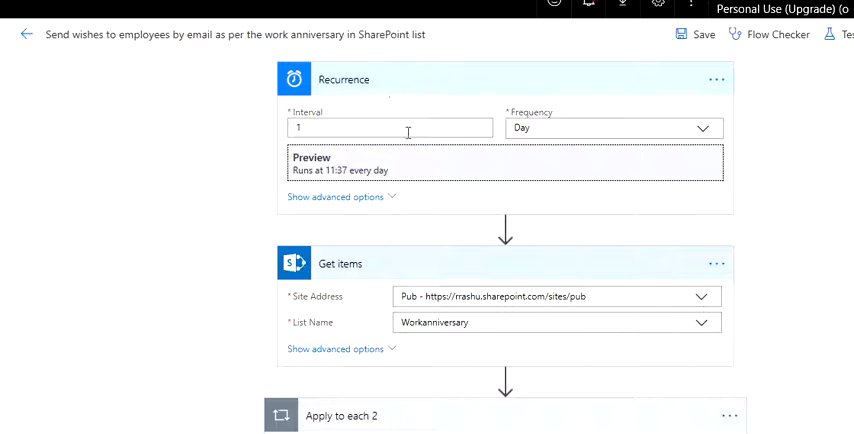
- Show the second loop's Condition in advanced mode and select its utcNow() MM-dd date call
scroll(down, 3)
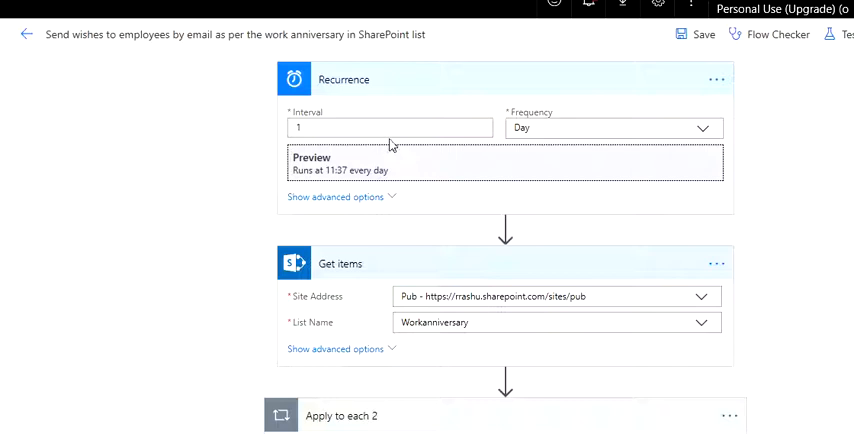
scroll(down, 3)
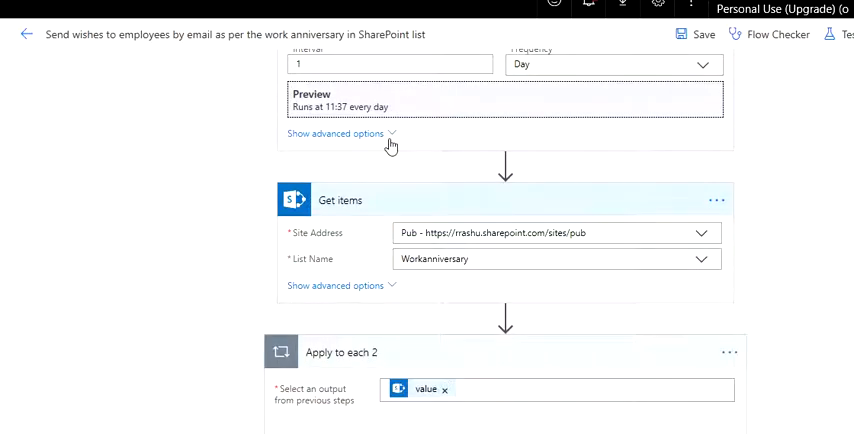
scroll(down, 3)
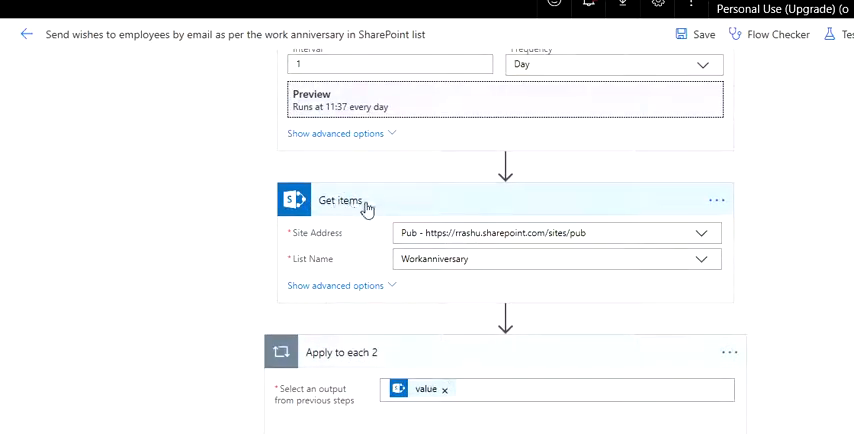
mouse_move(353, 231)
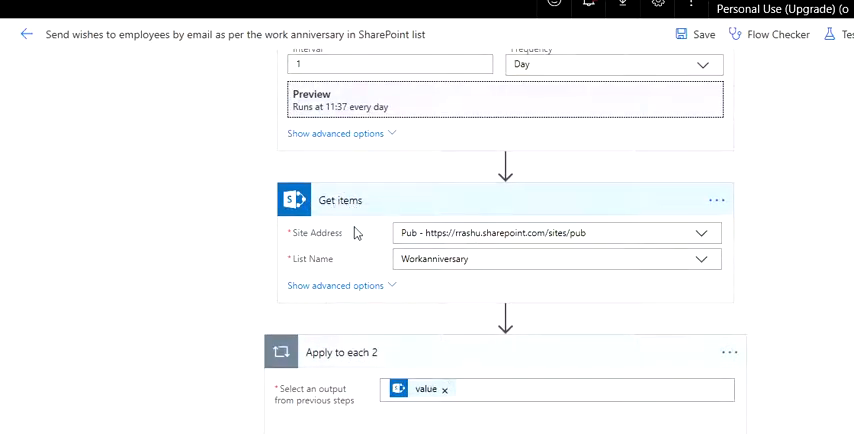
scroll(down, 3)
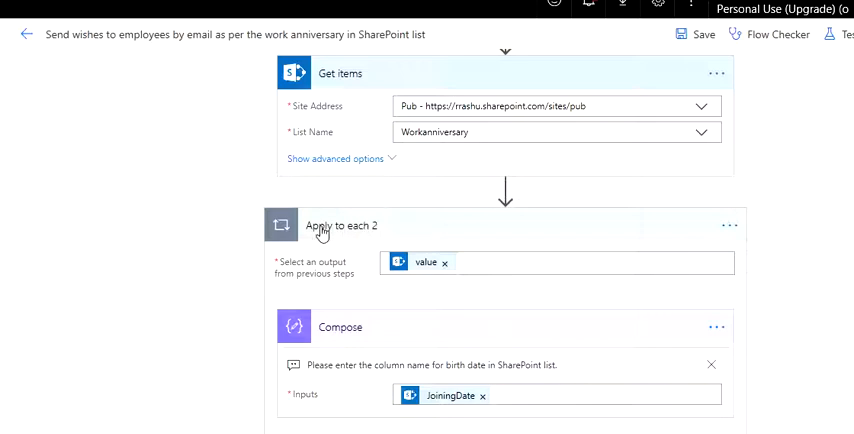
mouse_move(366, 232)
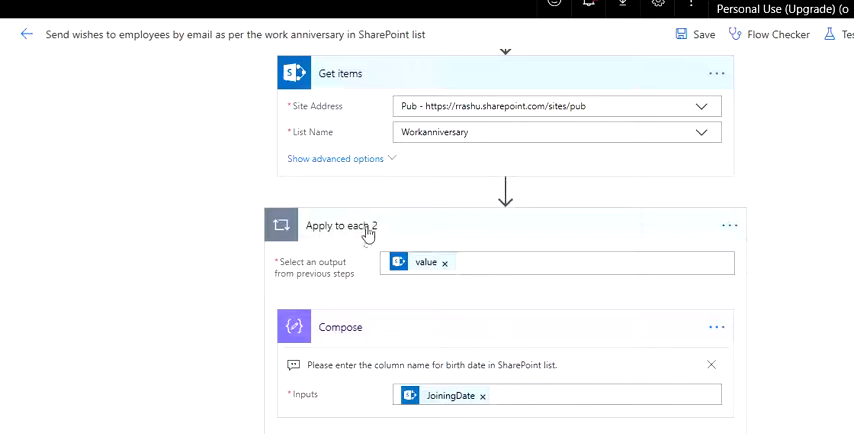
scroll(down, 3)
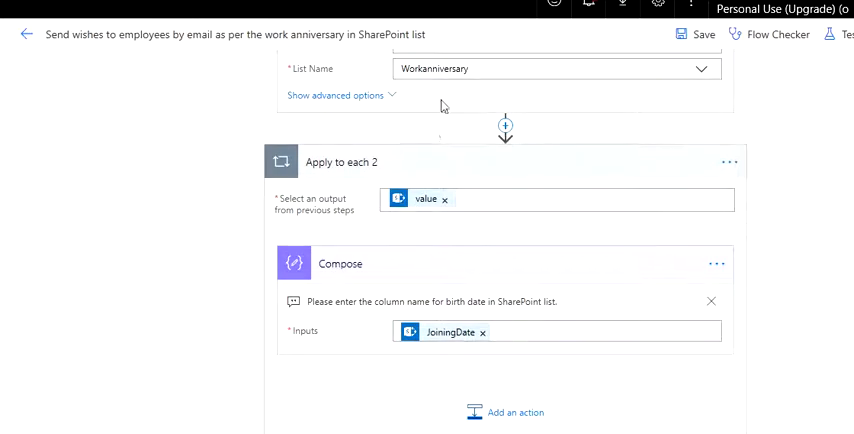
mouse_move(425, 205)
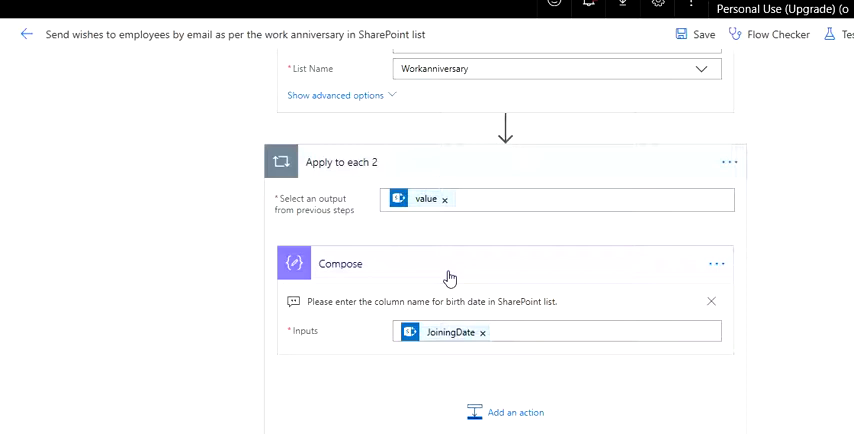
scroll(down, 3)
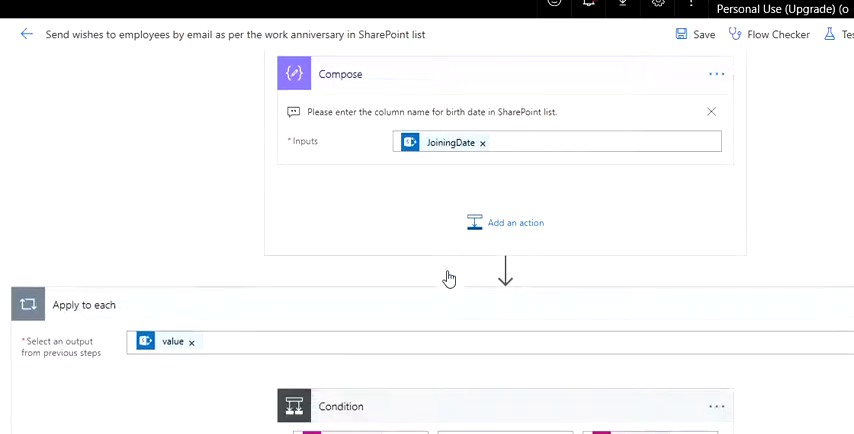
scroll(down, 3)
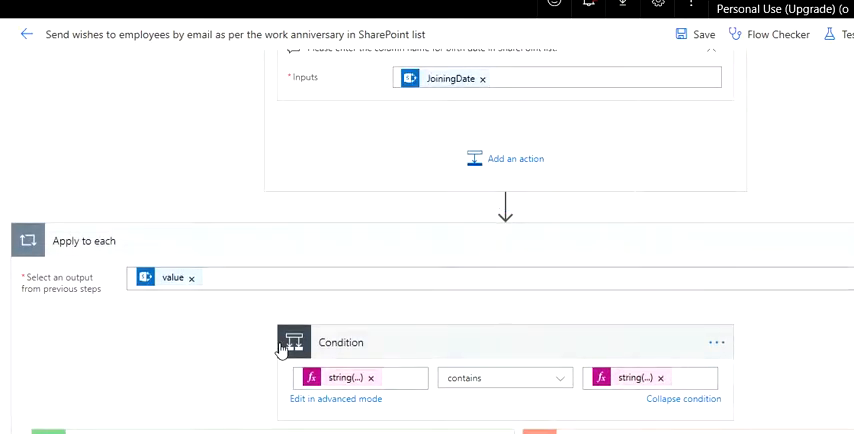
scroll(down, 3)
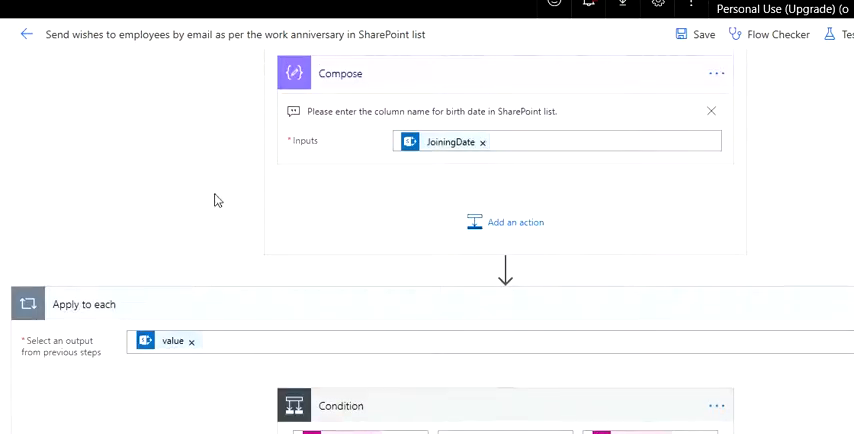
scroll(down, 3)
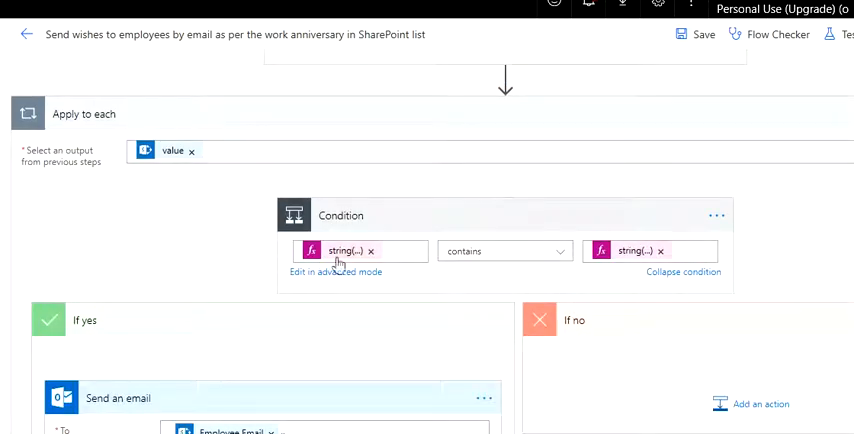
click(334, 271)
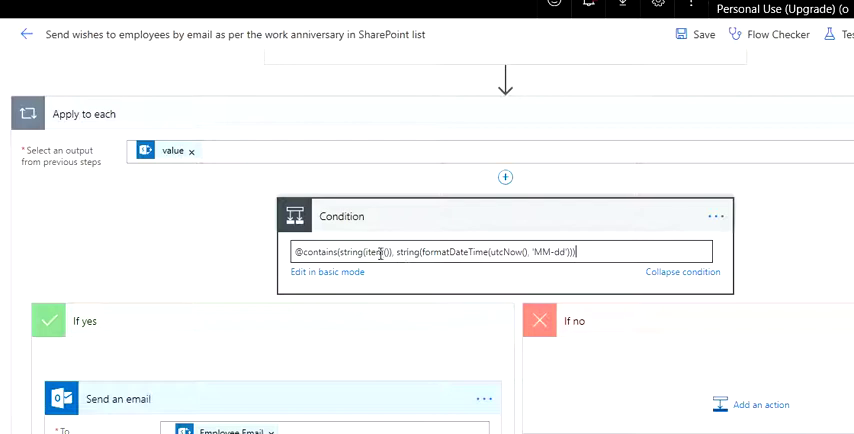
double_click(407, 251)
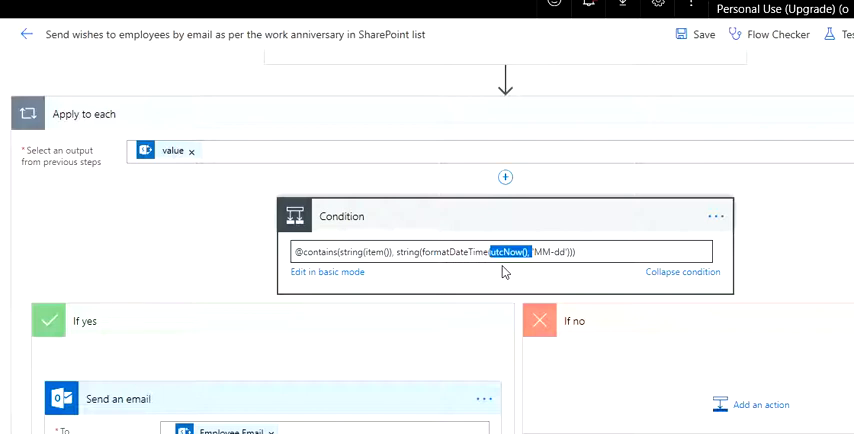
scroll(down, 3)
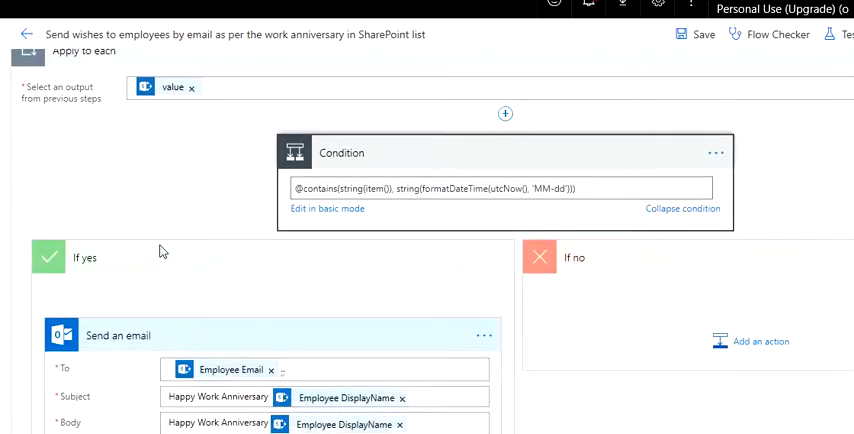
scroll(down, 3)
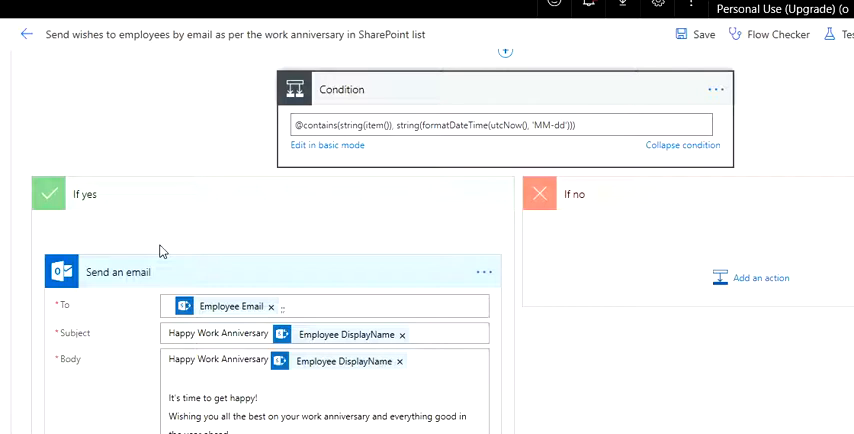
mouse_move(237, 257)
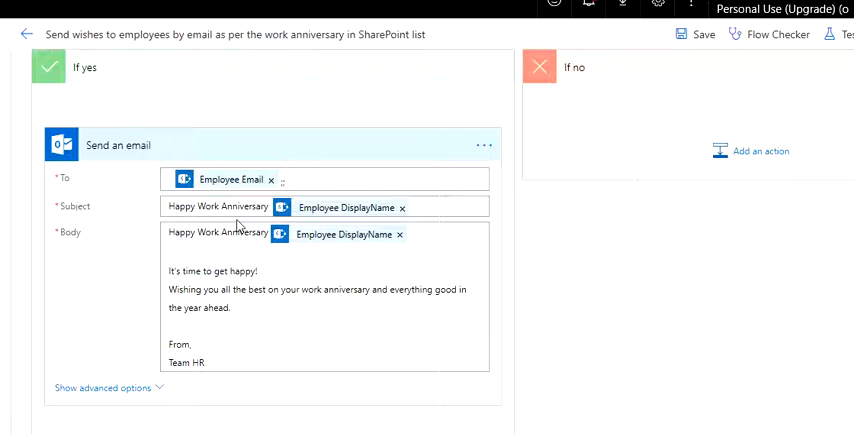
mouse_move(613, 336)
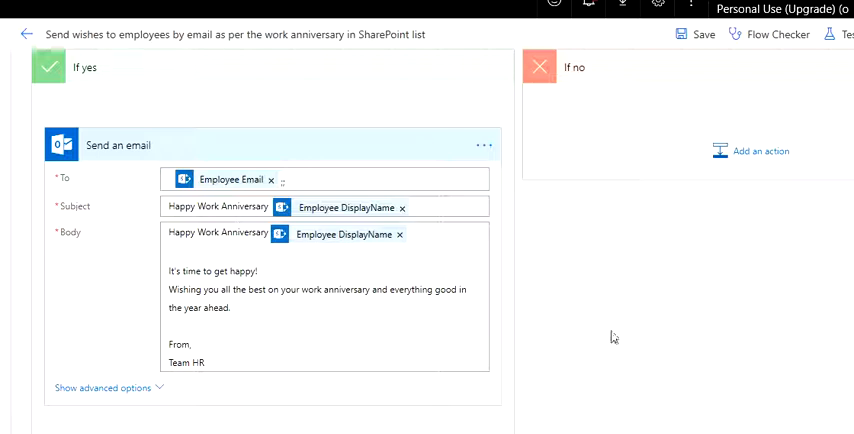